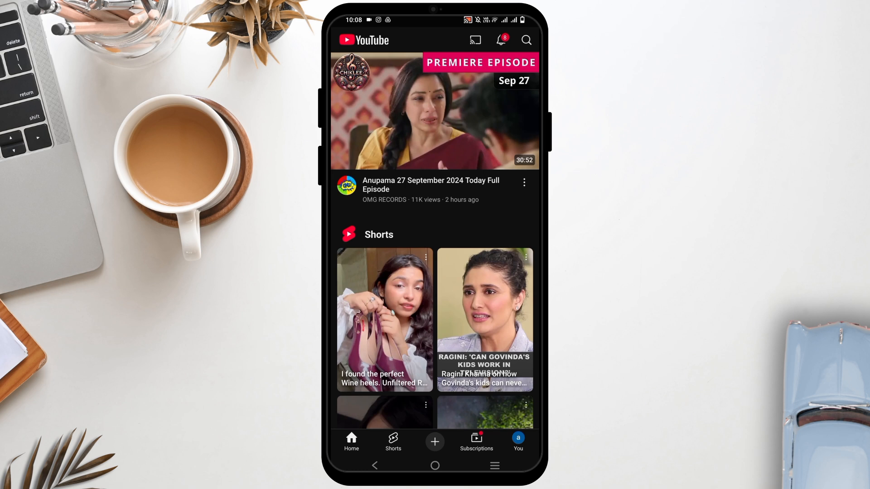
Go to the You page showing history, playlists and downloads.
left_click(518, 441)
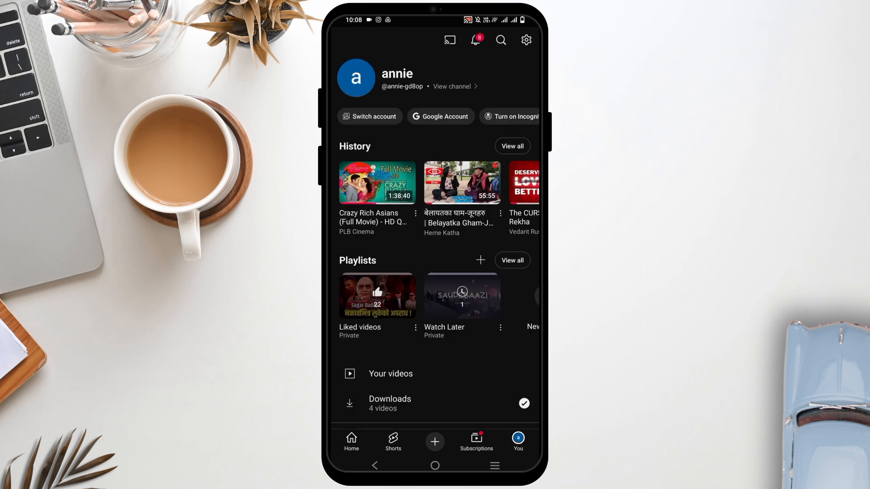
Bring up the Settings list with General, Downloads, Privacy and Notifications categories.
left_click(525, 39)
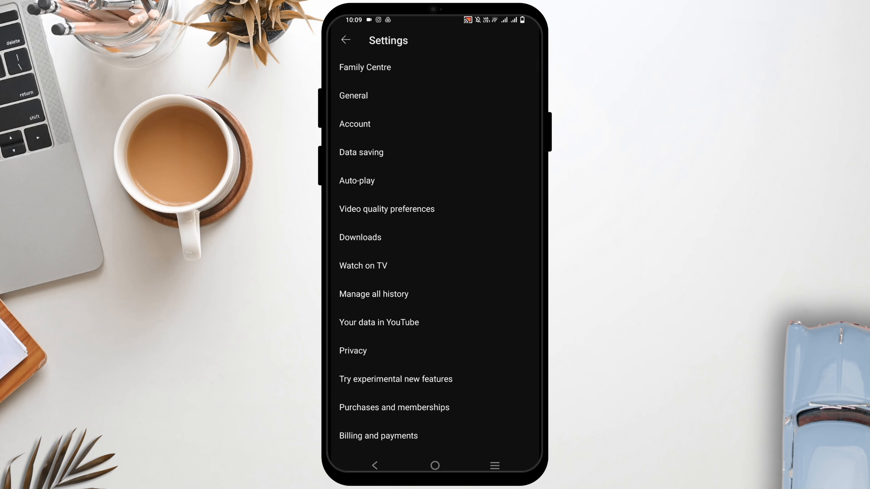
scroll("down", 3)
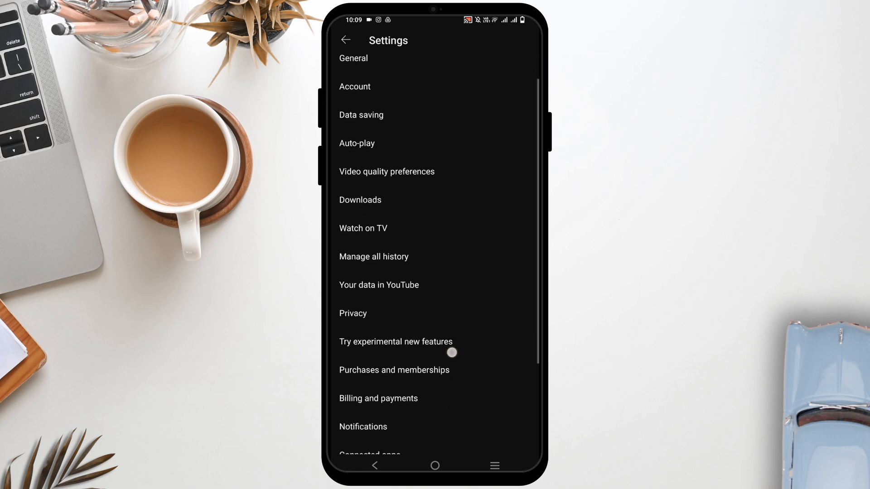
View 'Try experimental new features', which requires Premium and lists no experiments.
left_click(396, 341)
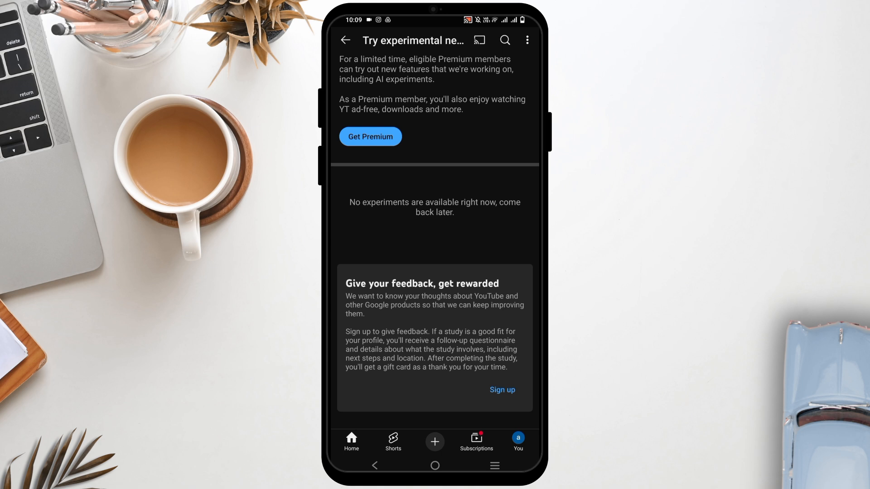
scroll("down", 3)
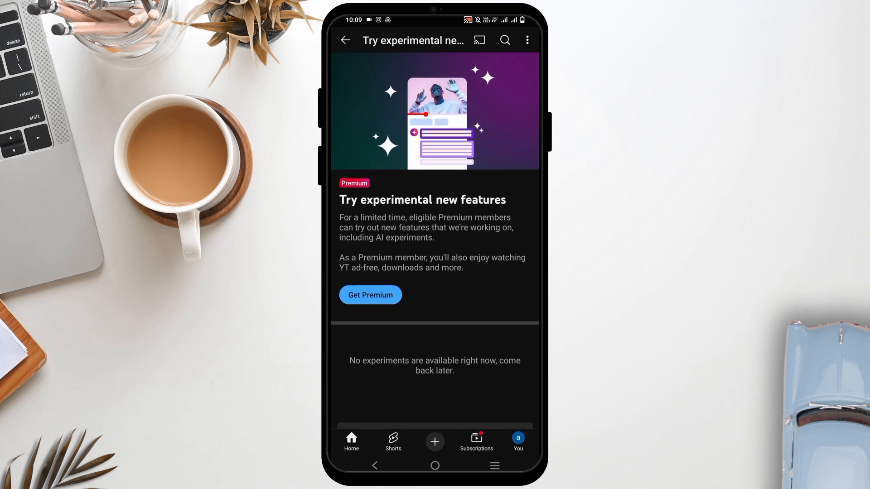